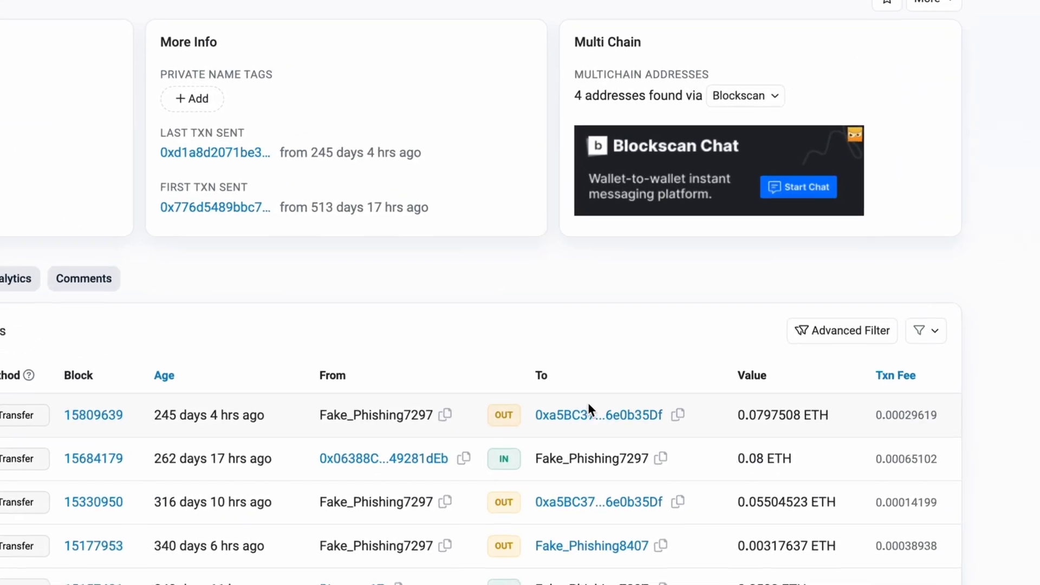
Step: Go down the proxy contract page and open its MailboxFacet implementation contract
scroll(down, 3)
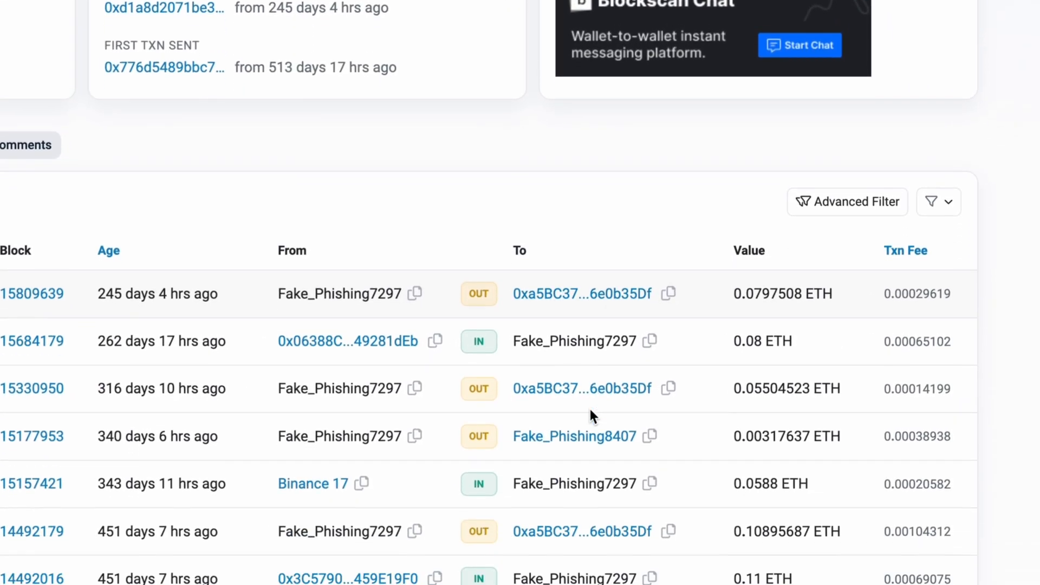
scroll(down, 3)
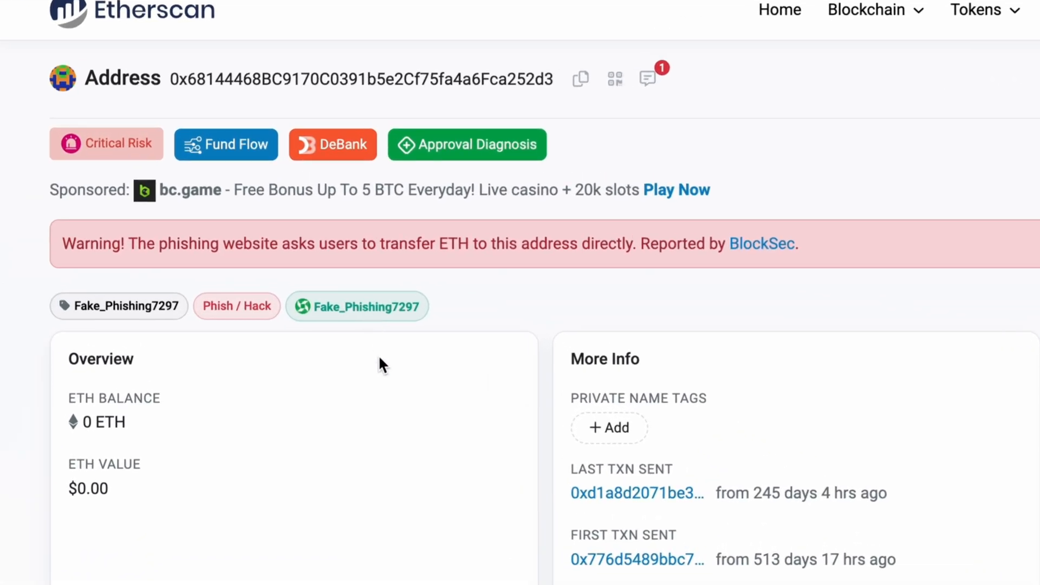
mouse_move(628, 364)
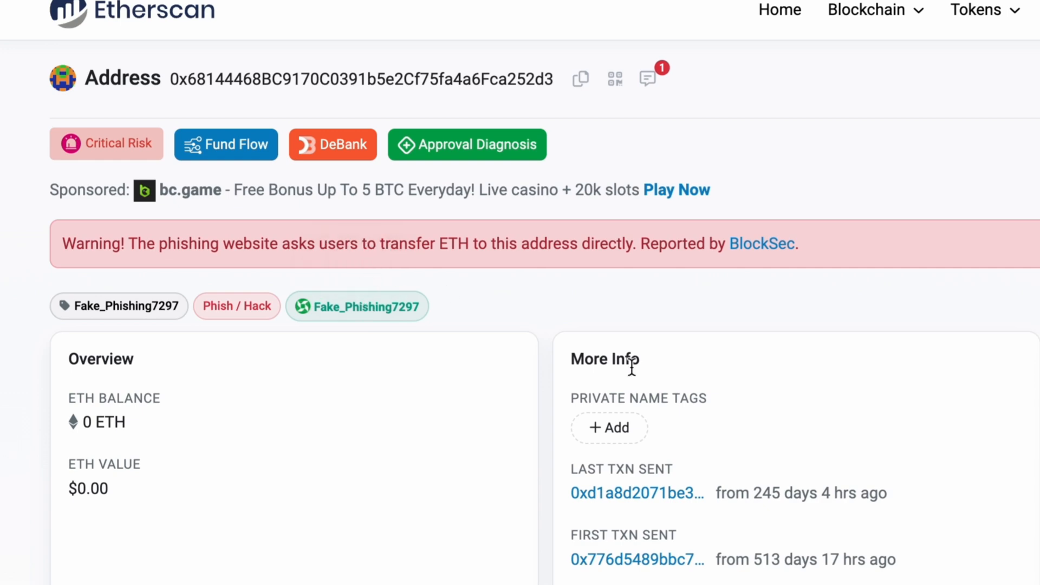
scroll(down, 3)
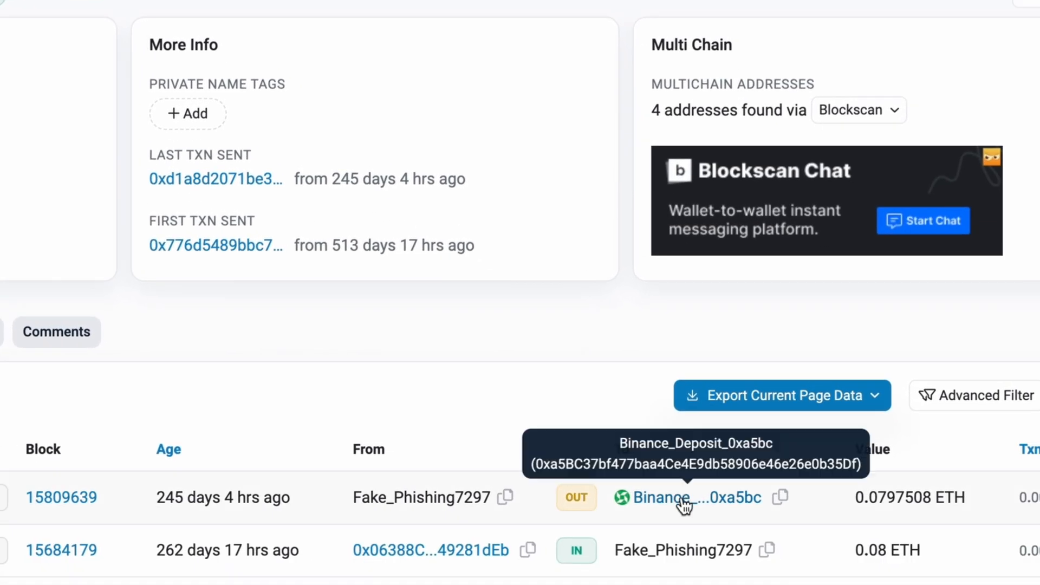
scroll(down, 3)
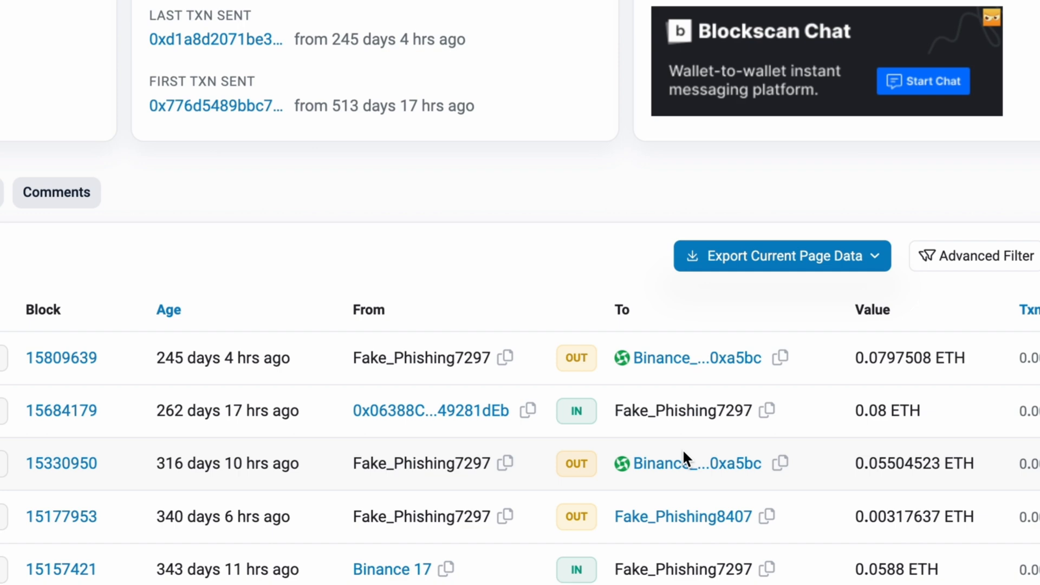
scroll(down, 3)
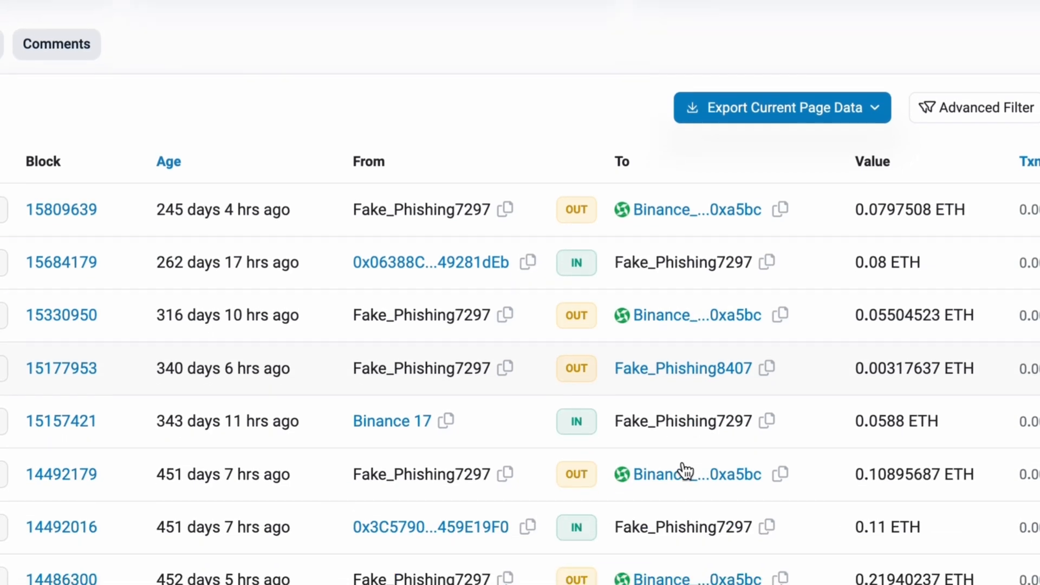
scroll(down, 3)
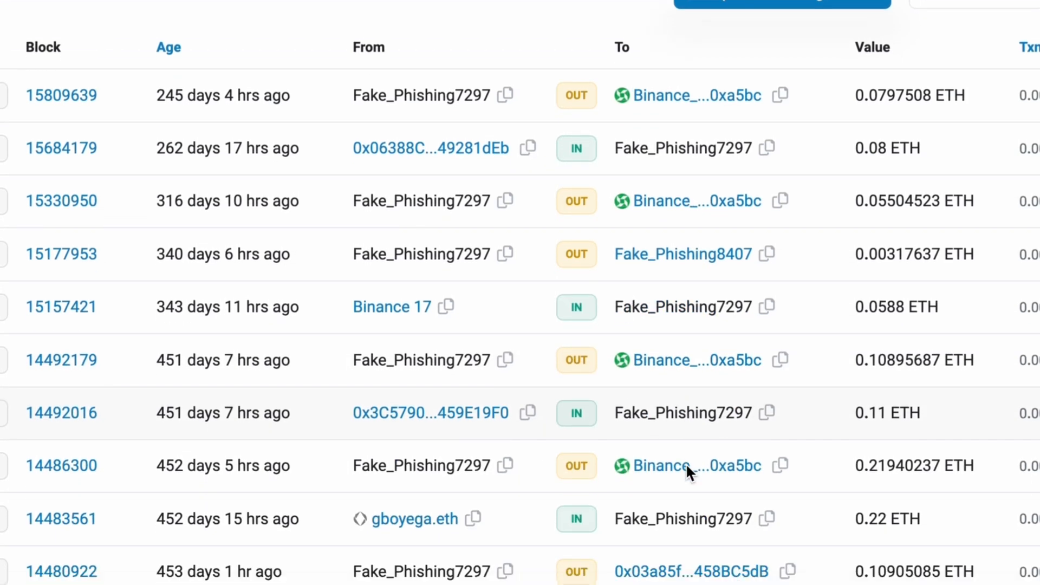
scroll(down, 3)
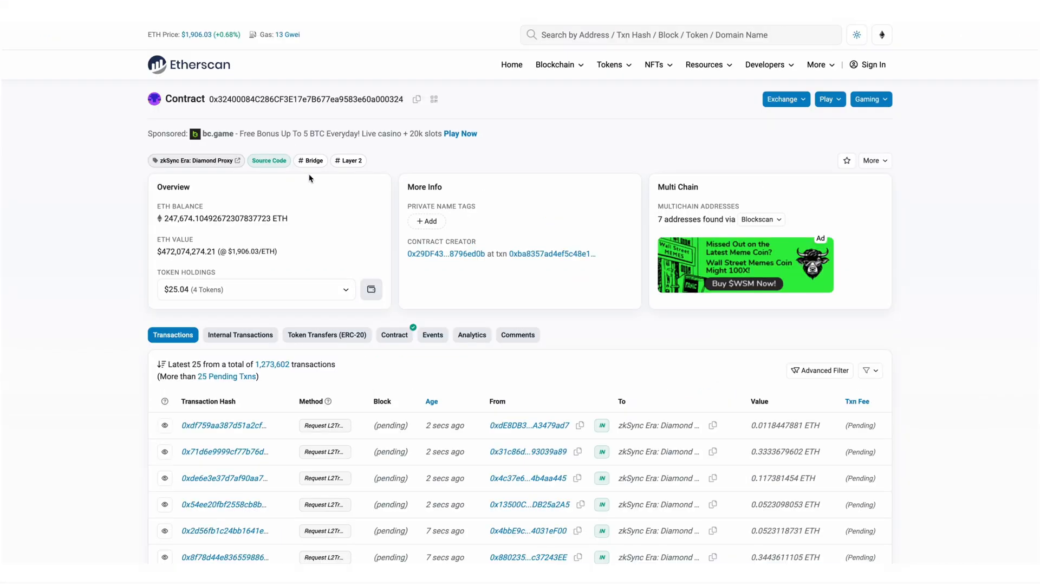
mouse_move(344, 195)
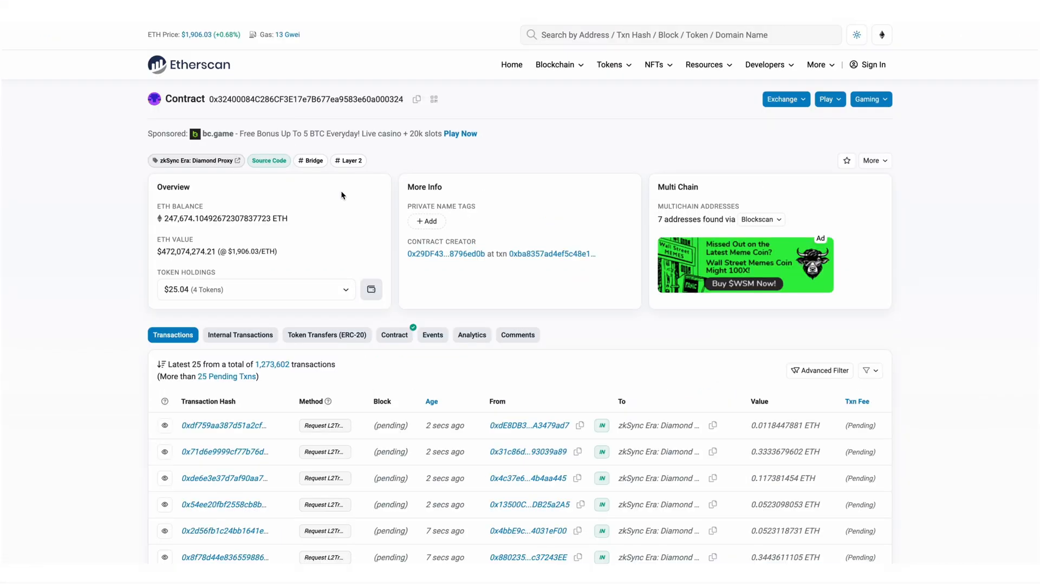
mouse_move(229, 185)
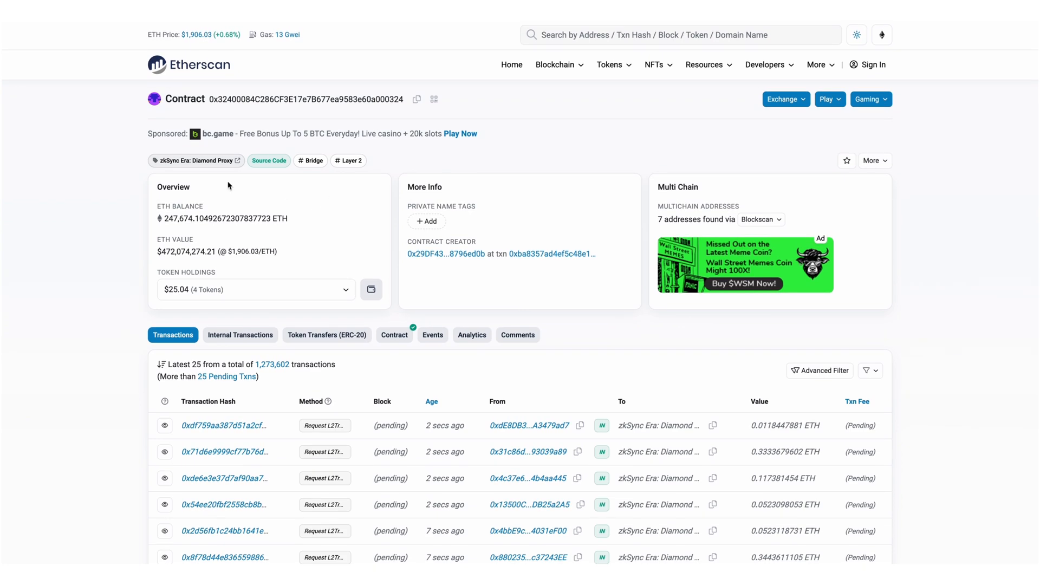
mouse_move(383, 185)
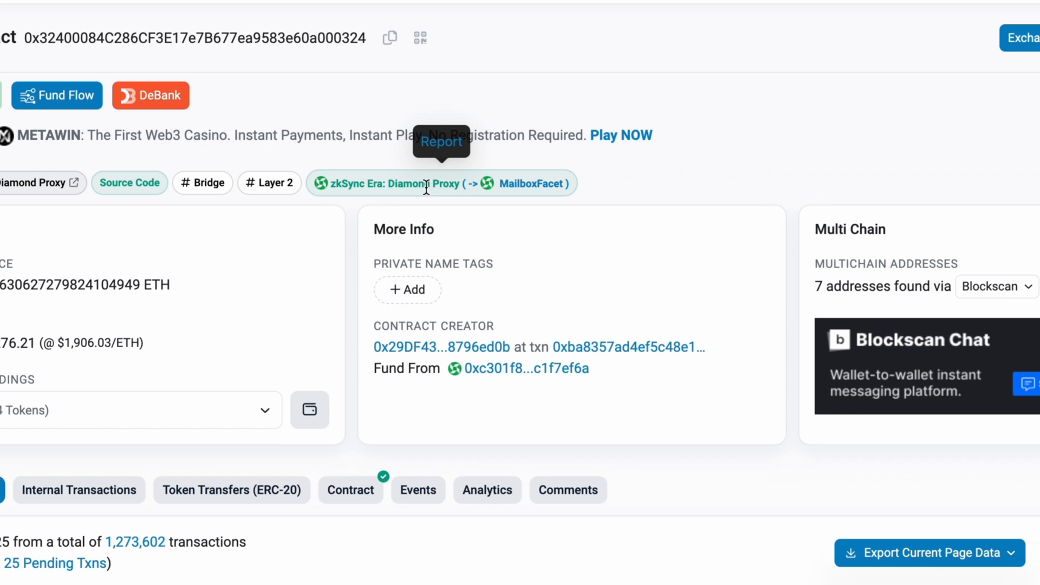
mouse_move(553, 193)
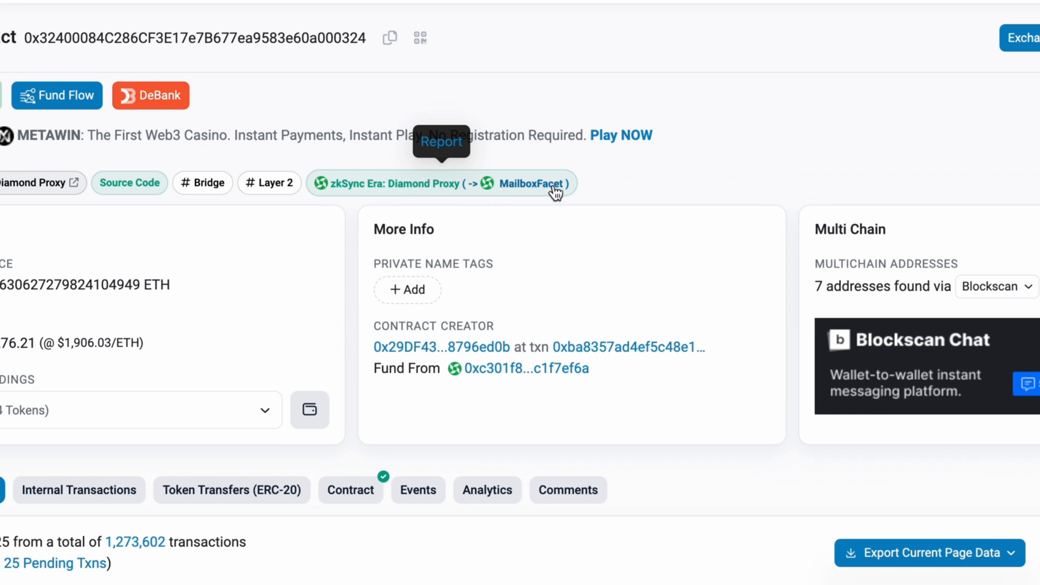
click(530, 184)
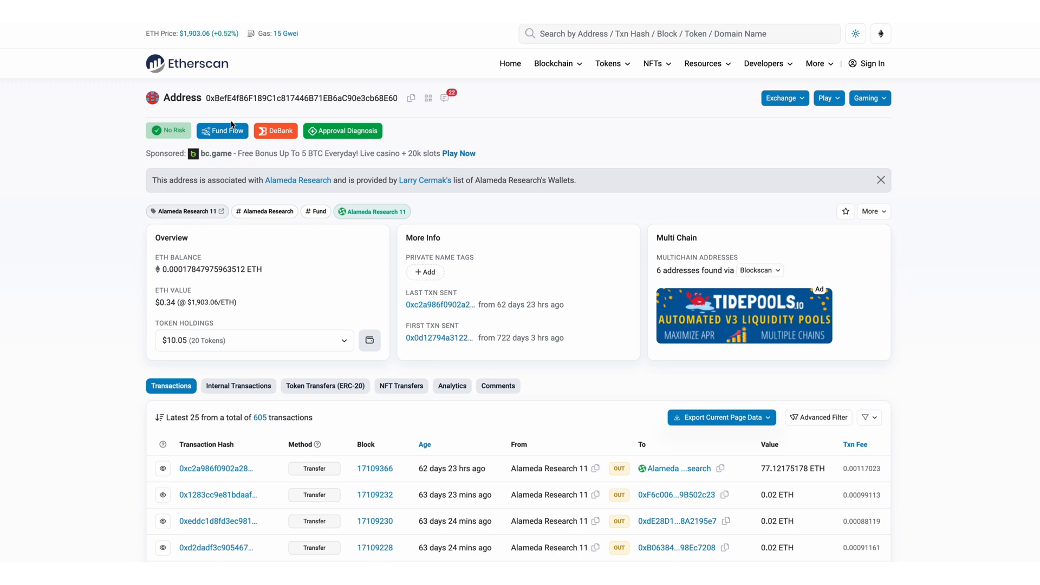
Step: Map the address's fund flow, searching 'alame' and excluding Alameda Research 12
click(223, 131)
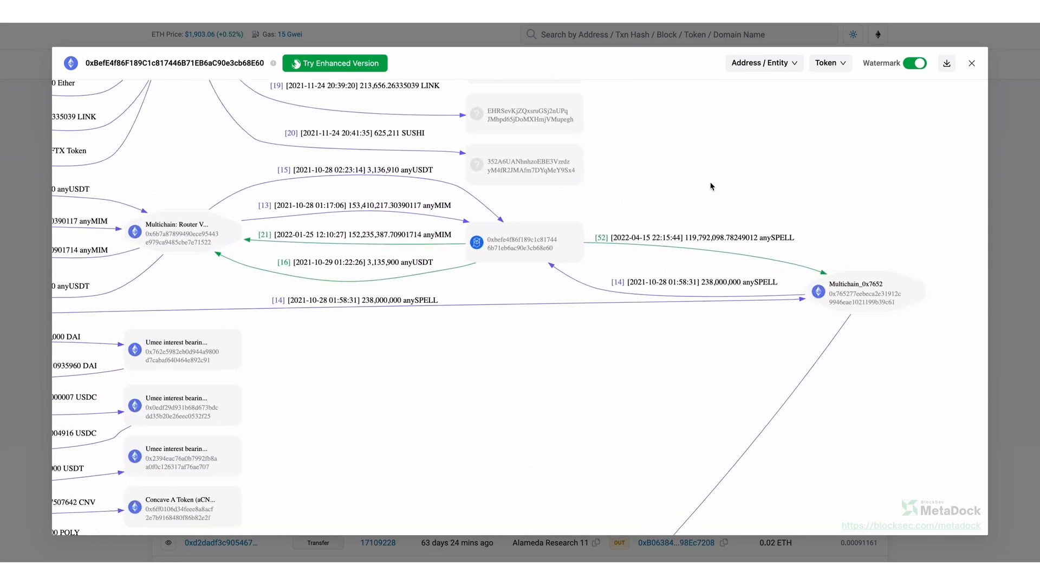
click(762, 63)
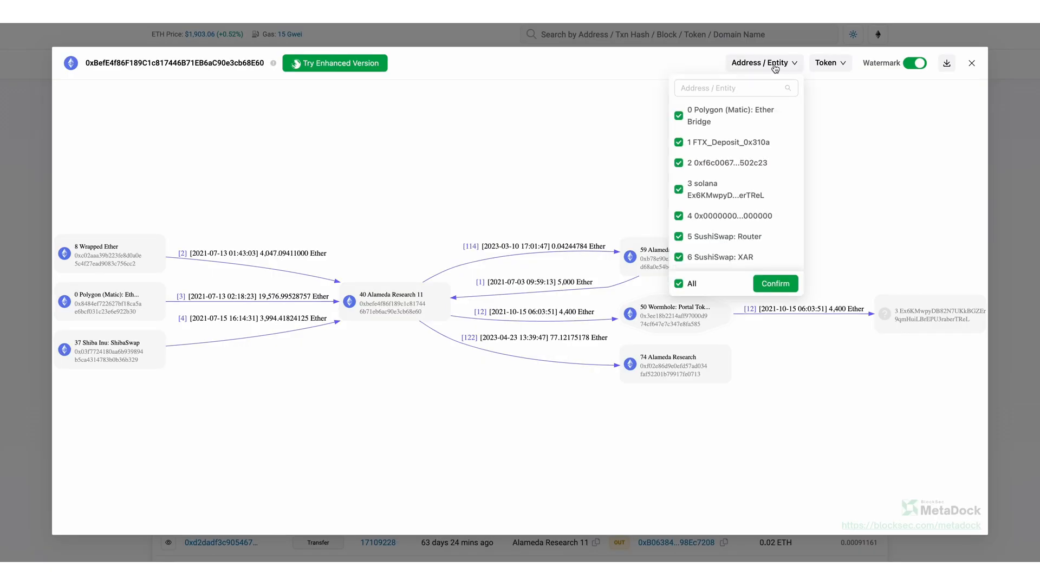
text(a)
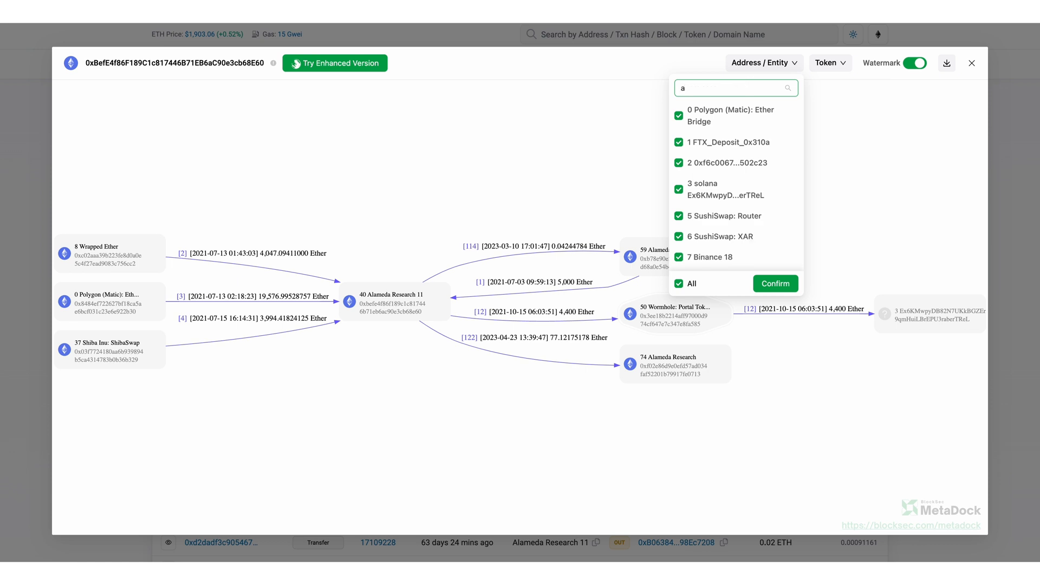
text(lame)
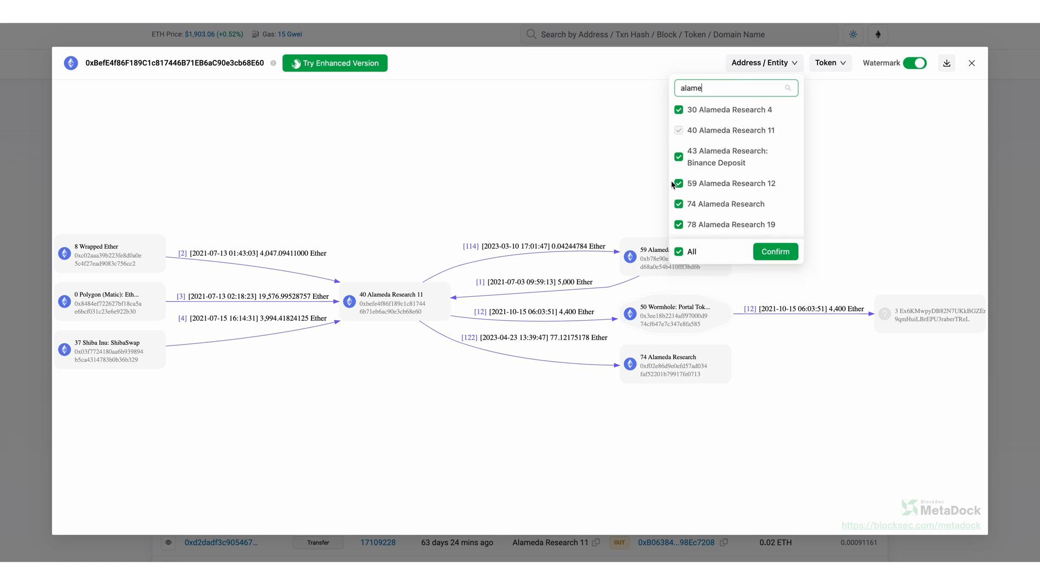
click(774, 251)
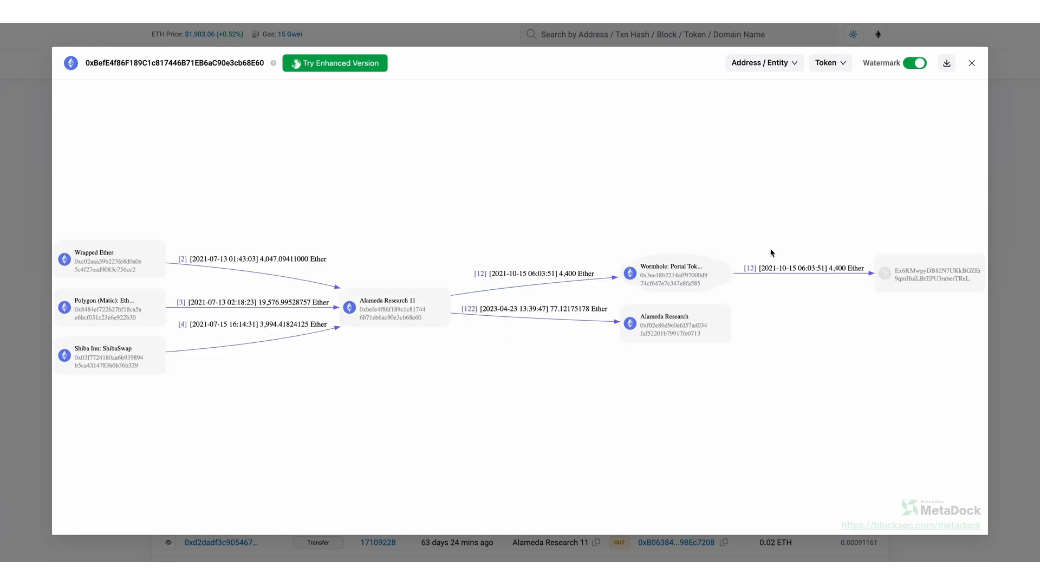
Step: Toggle the map watermark off and on, then download the fund flow map as an image
click(918, 63)
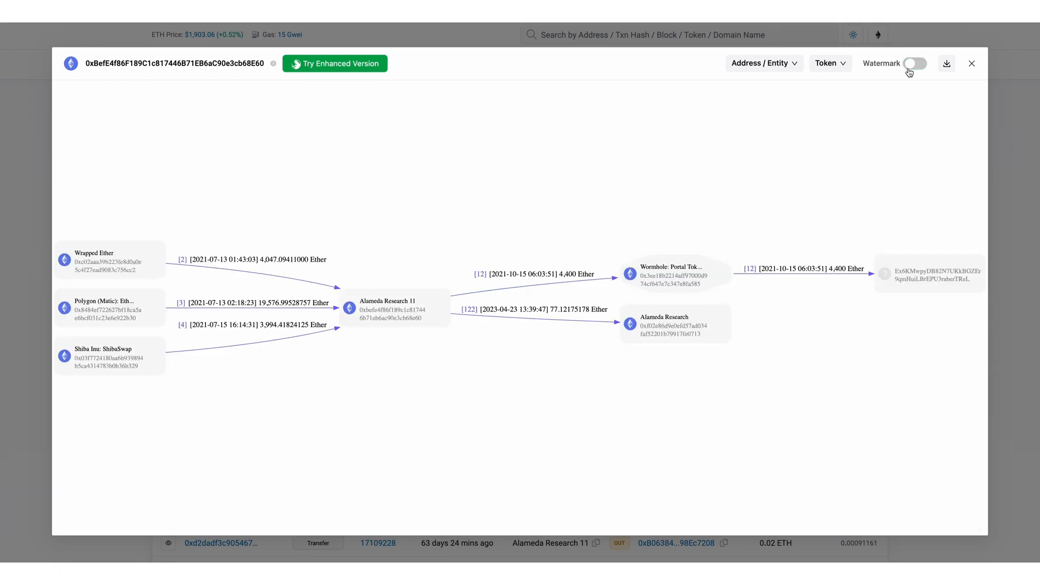
click(919, 63)
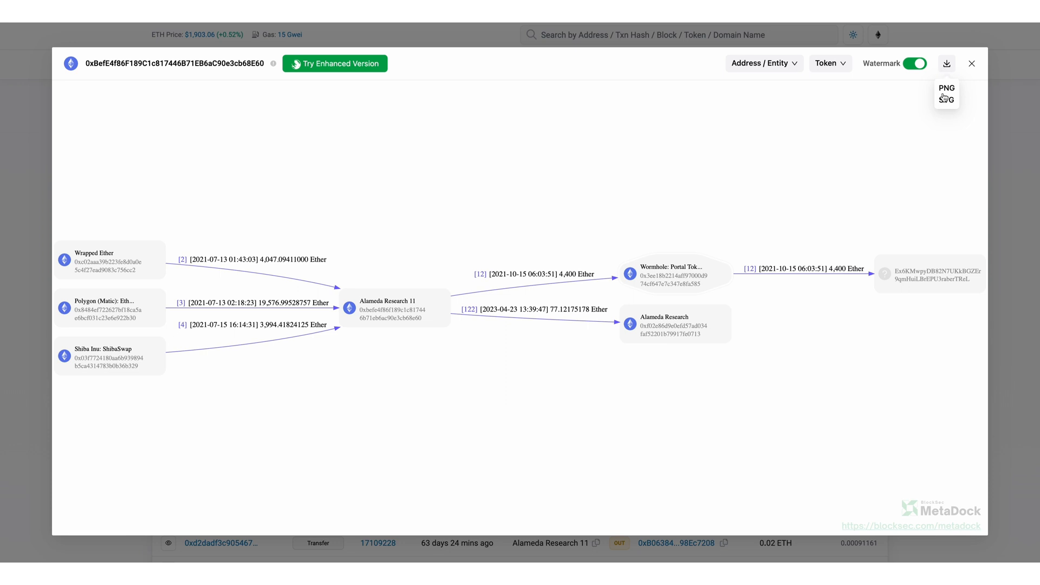
click(947, 99)
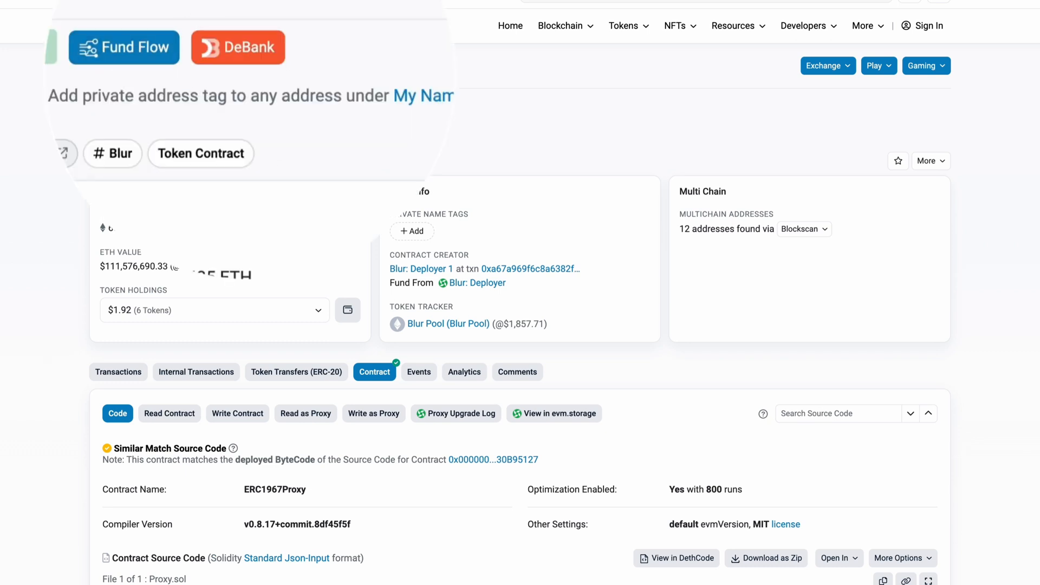
Step: Scroll through the Blur contract's source code
scroll(up, 3)
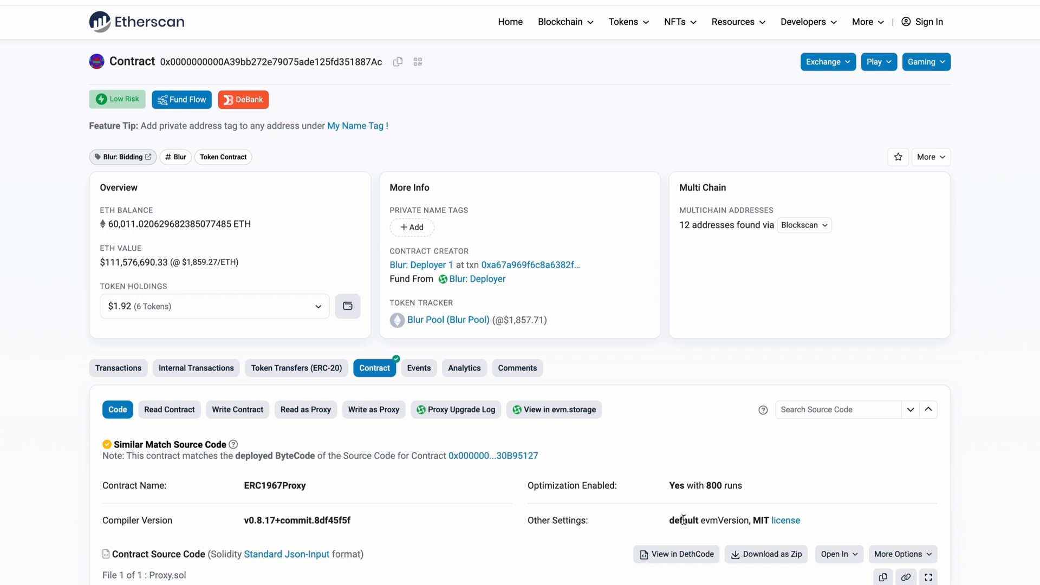
scroll(down, 3)
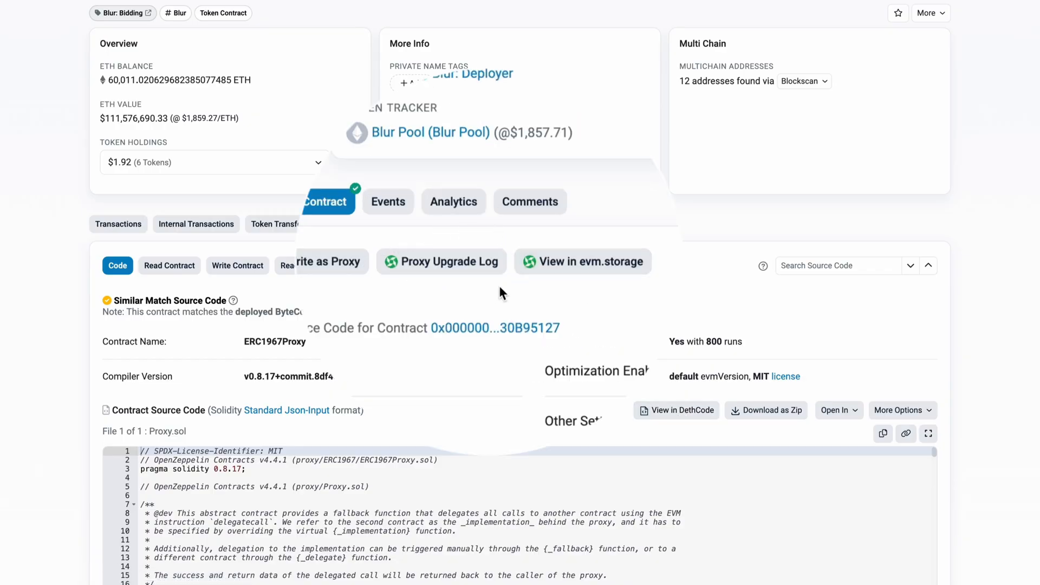
mouse_move(542, 239)
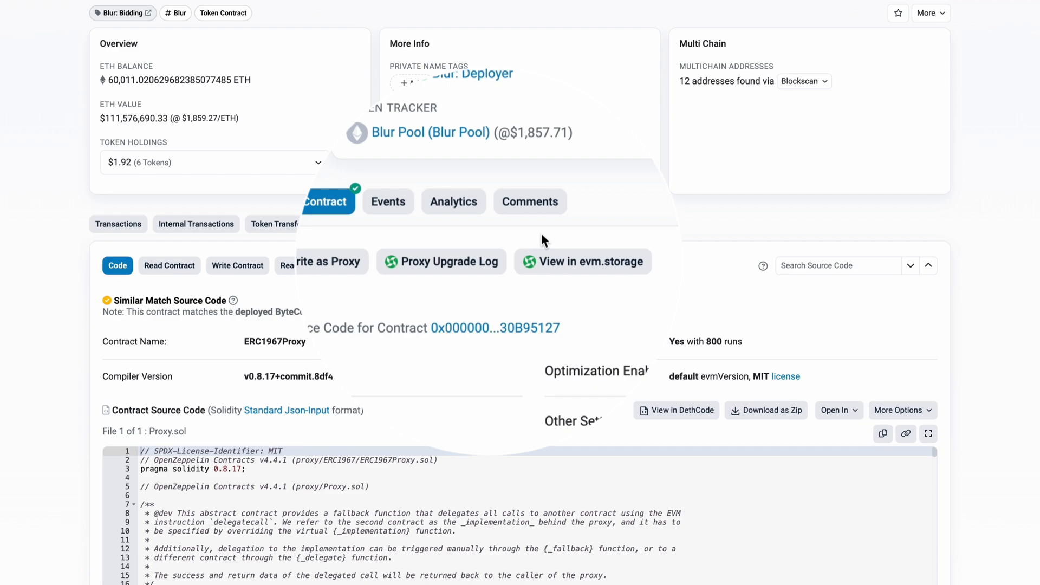
mouse_move(581, 274)
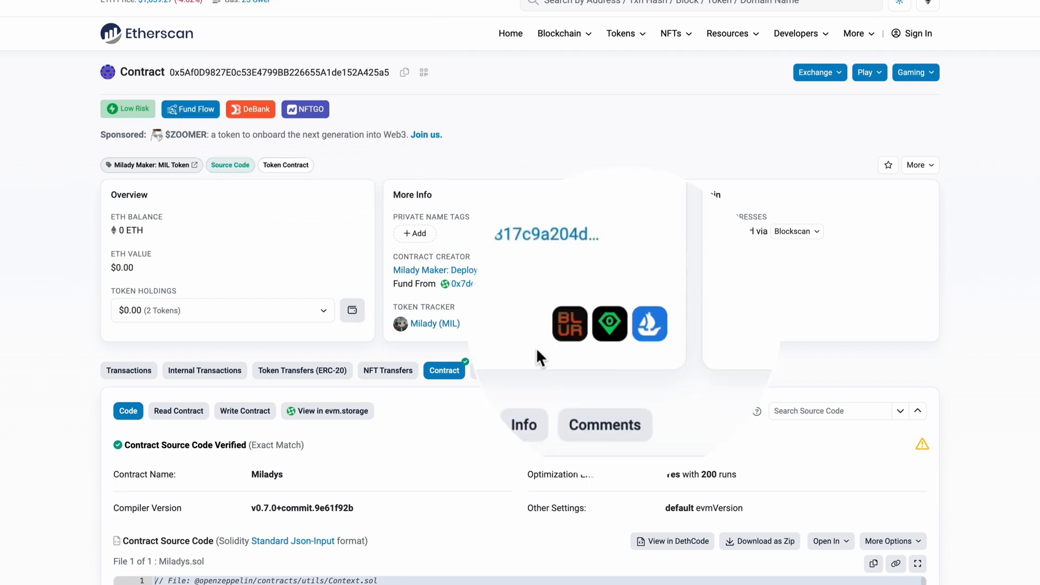
mouse_move(706, 265)
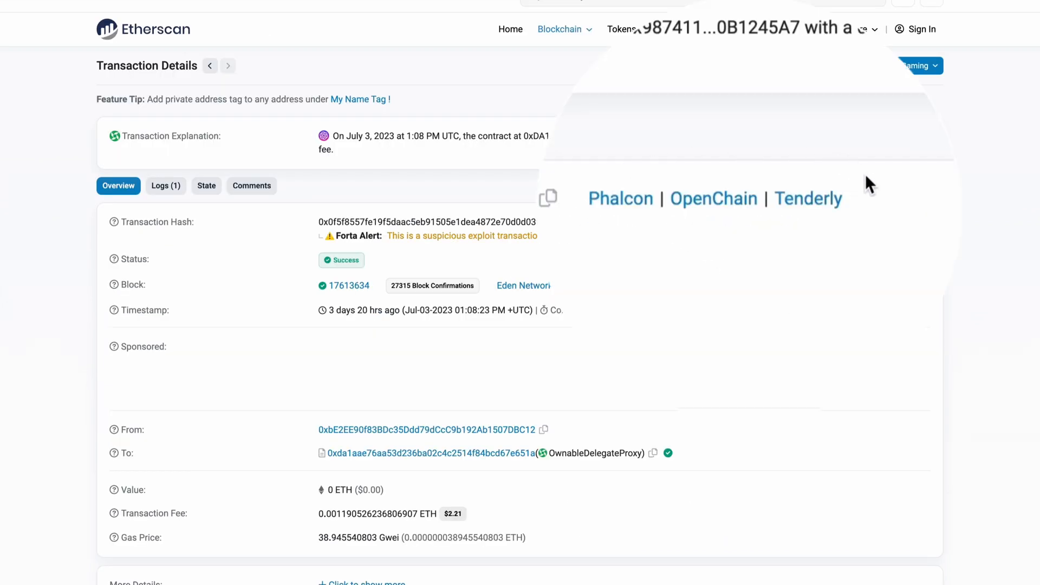
mouse_move(584, 241)
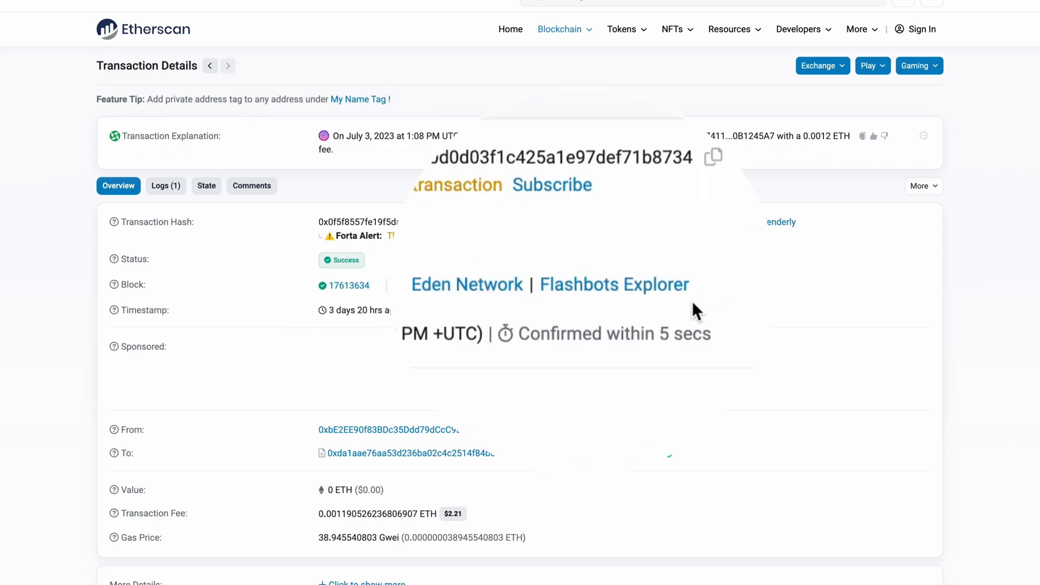
mouse_move(555, 324)
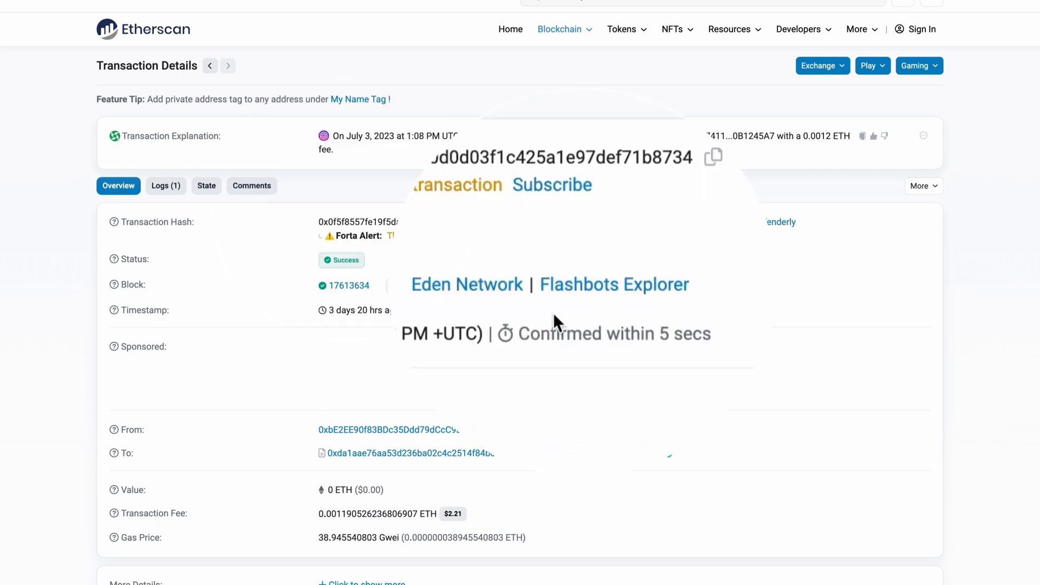
mouse_move(391, 284)
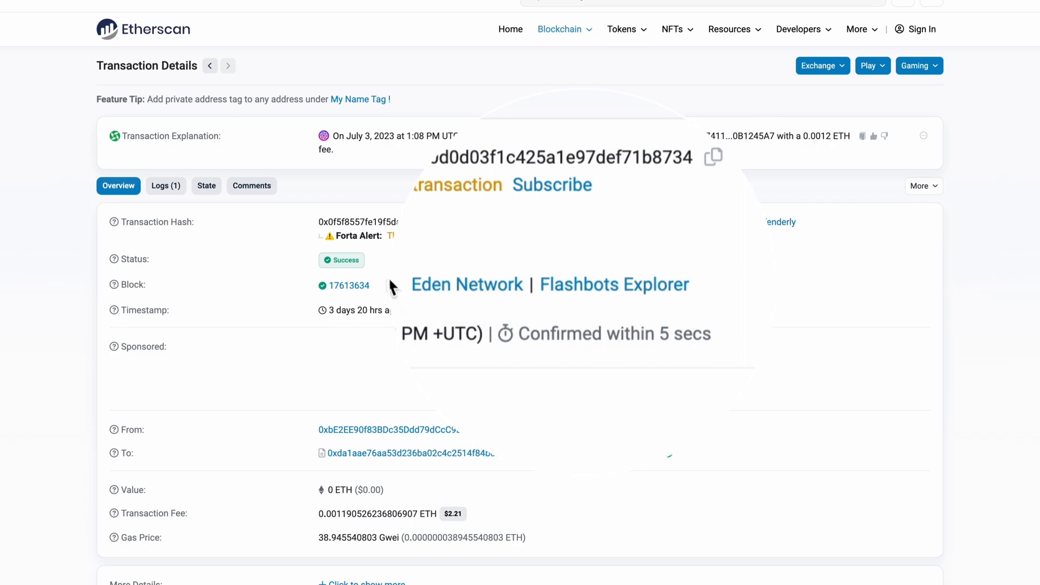